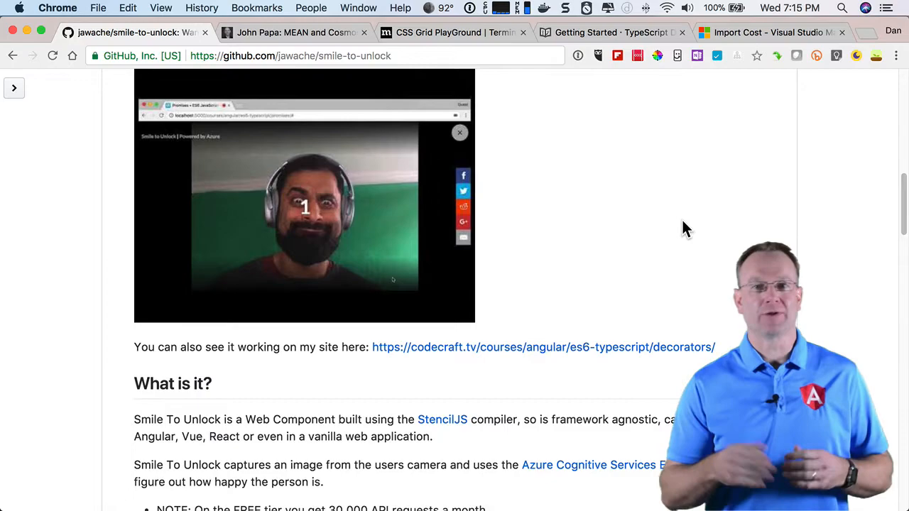
Bring John Papa's 'MEAN and Cosmos DB' article tab forward in place of the GitHub README.
left_click(301, 32)
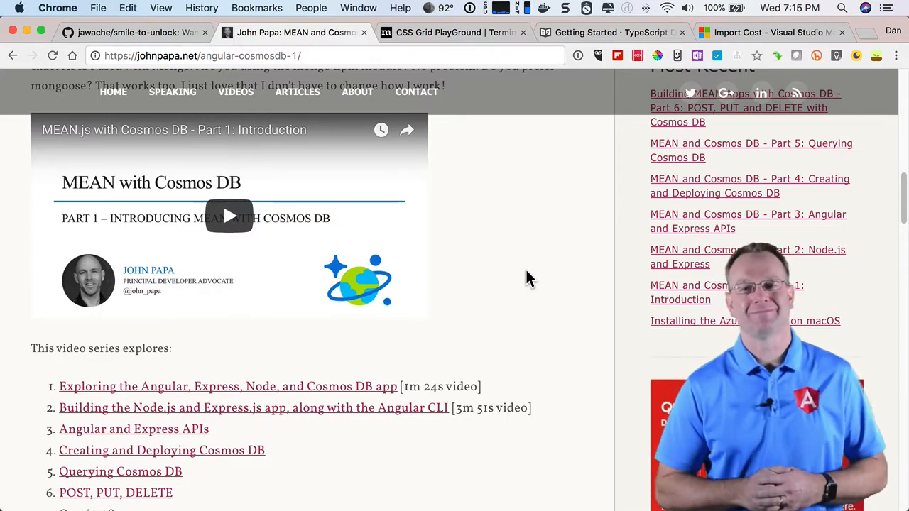
Switch to Mozilla's 'CSS Grid PlayGround' tab showing the Terminology section.
left_click(455, 31)
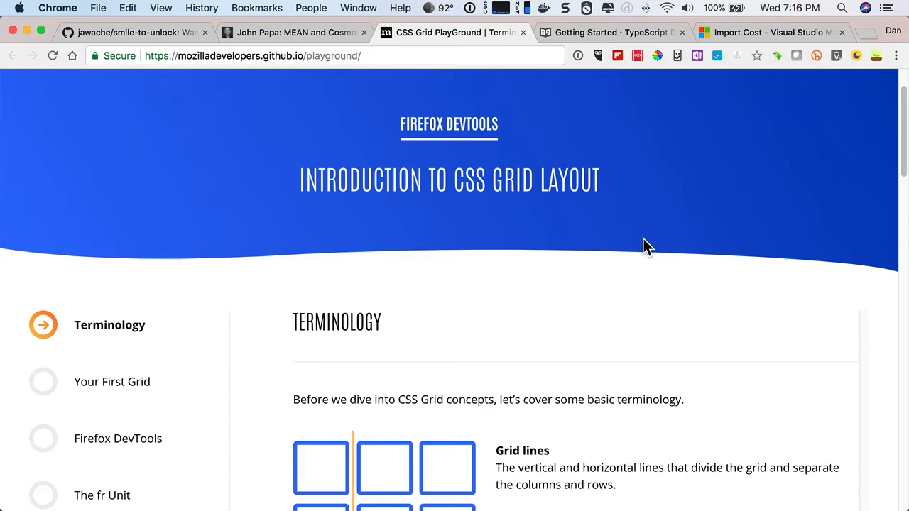
scroll("down", 3)
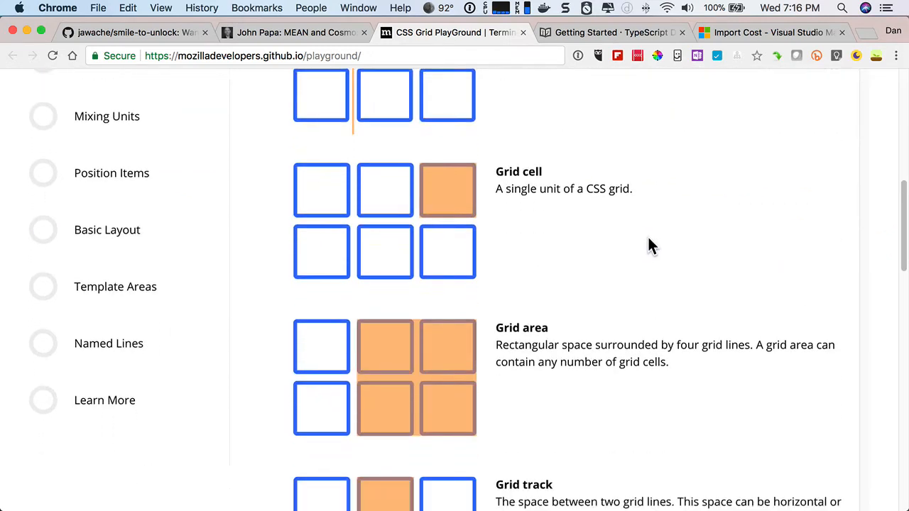
scroll("down", 3)
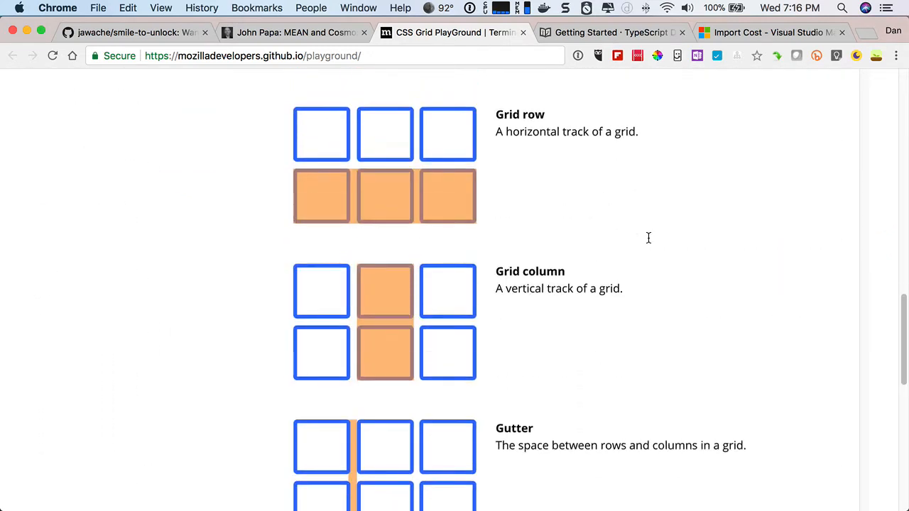
scroll("down", 3)
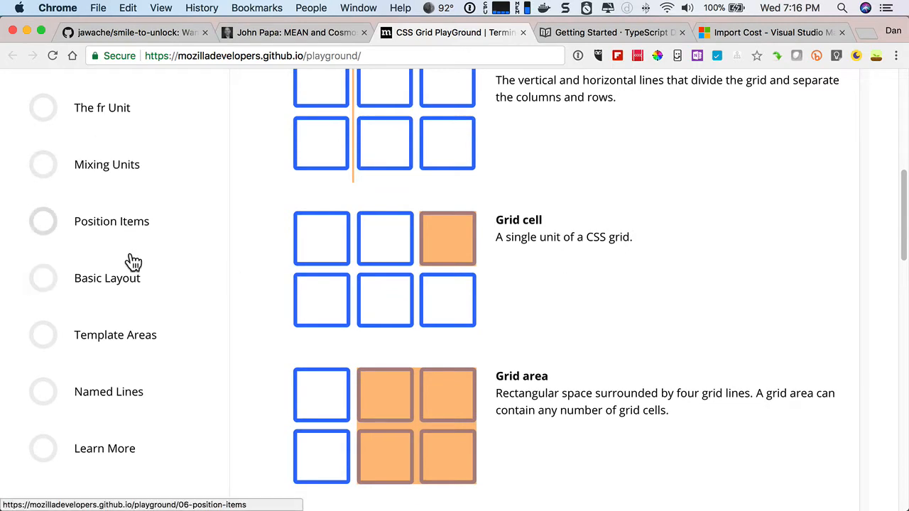
scroll("up", 3)
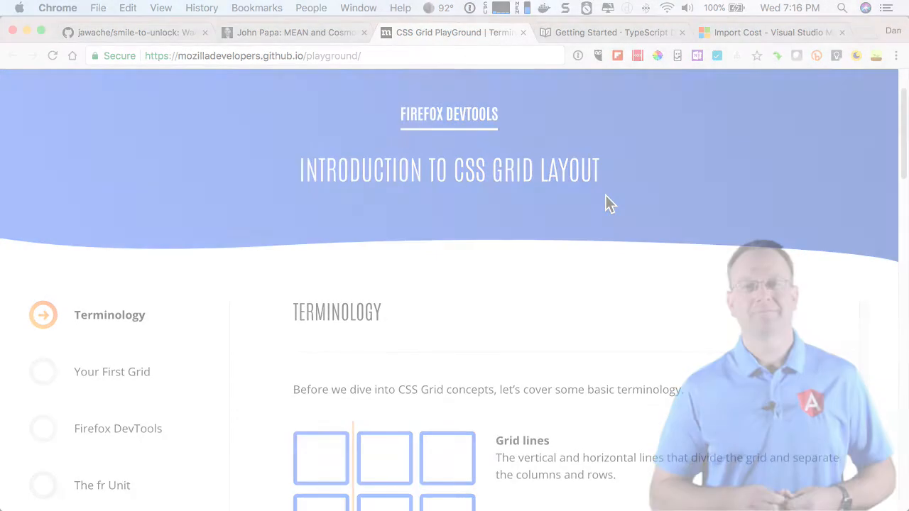
left_click(611, 33)
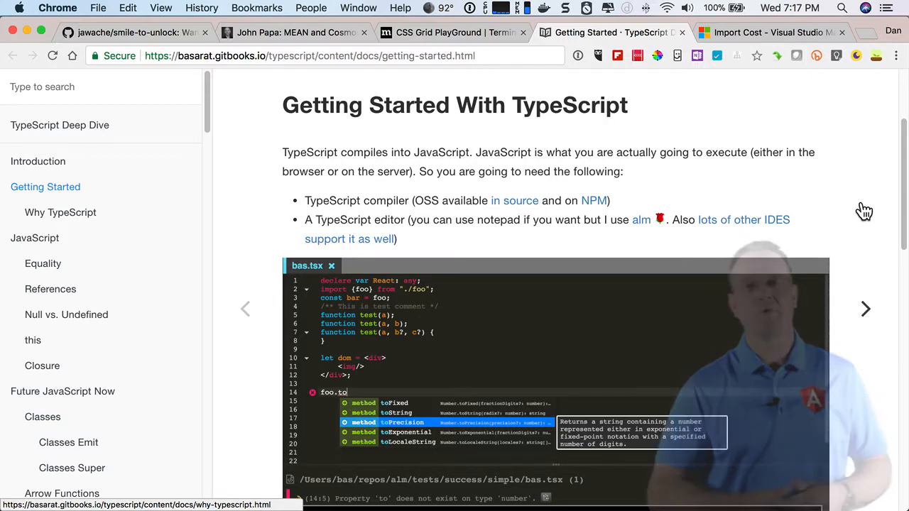
mouse_move(403, 141)
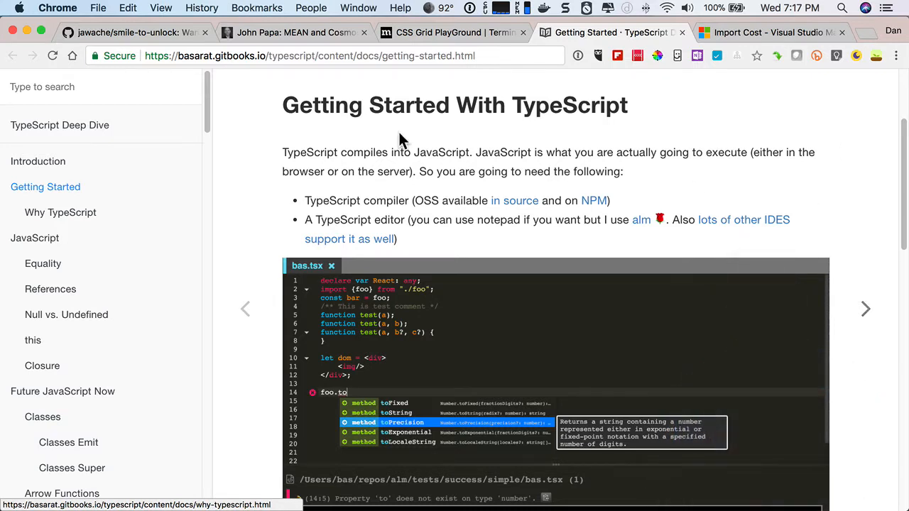
Scroll the TypeScript Deep Dive table of contents down toward the Project section.
scroll("down", 3)
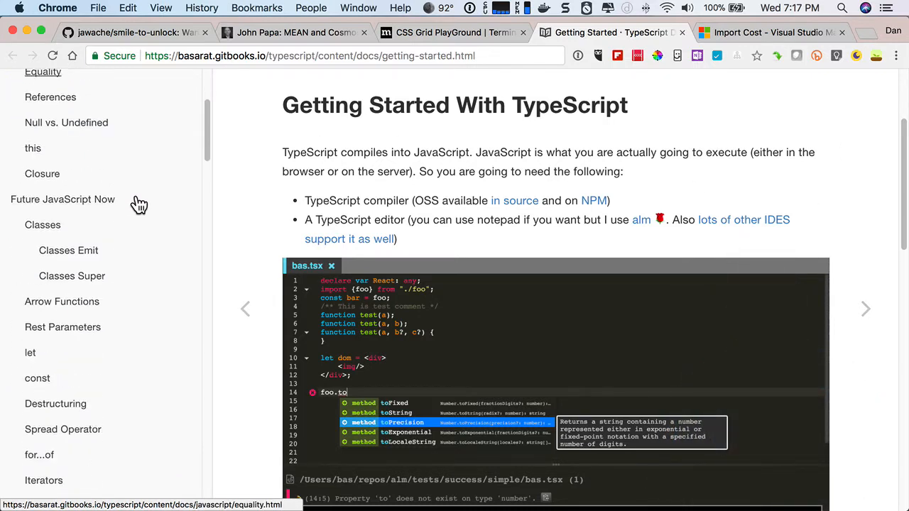
scroll("down", 3)
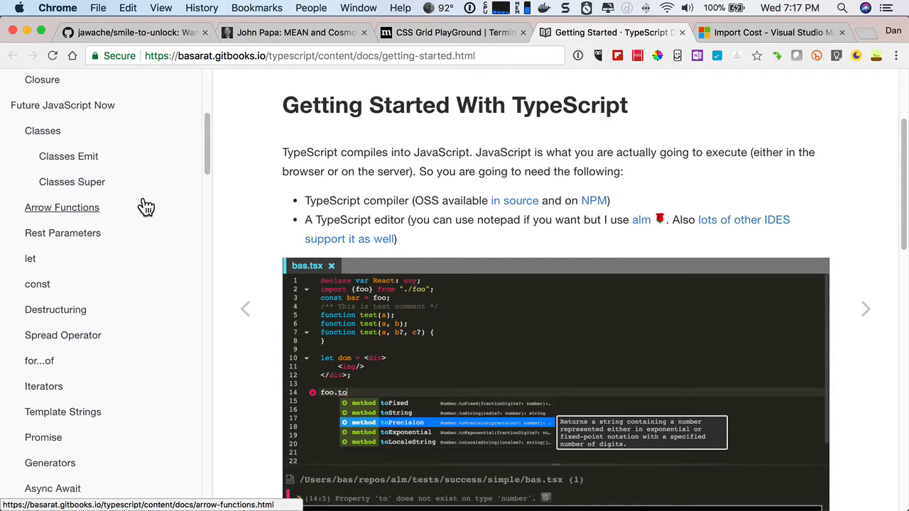
scroll("down", 3)
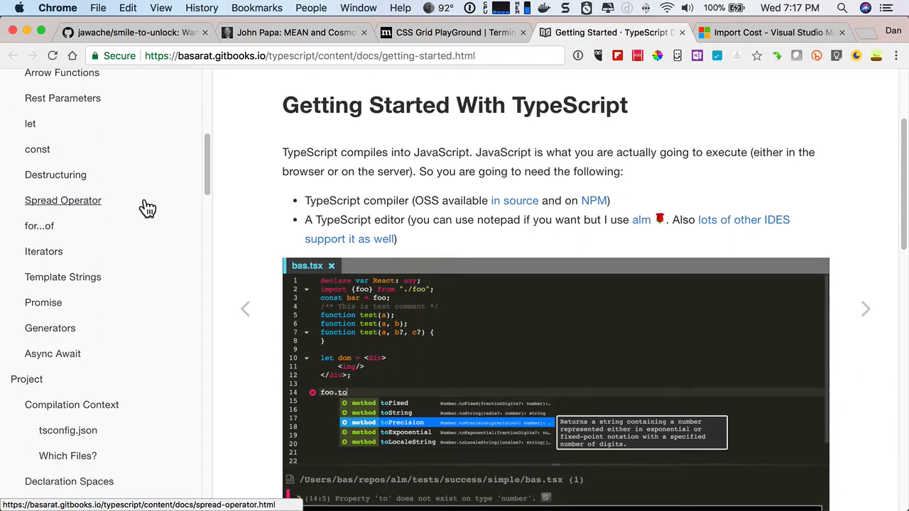
scroll("down", 3)
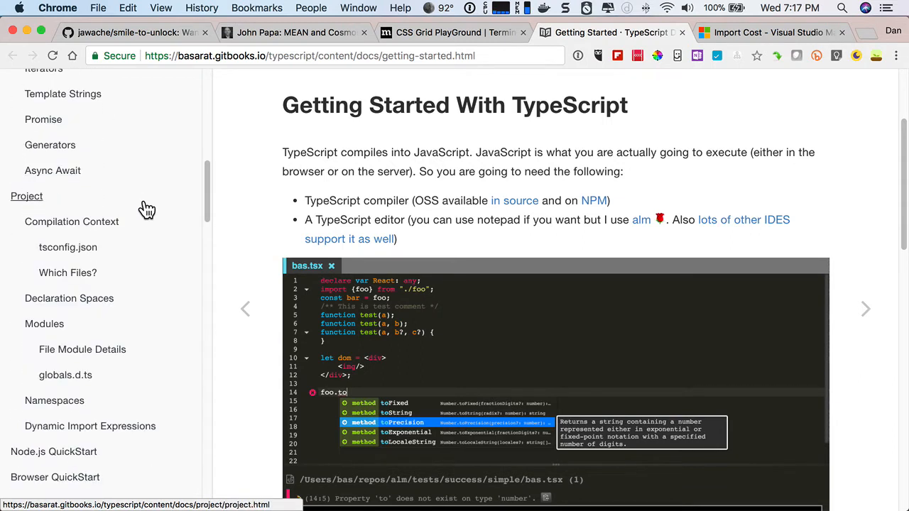
scroll("down", 3)
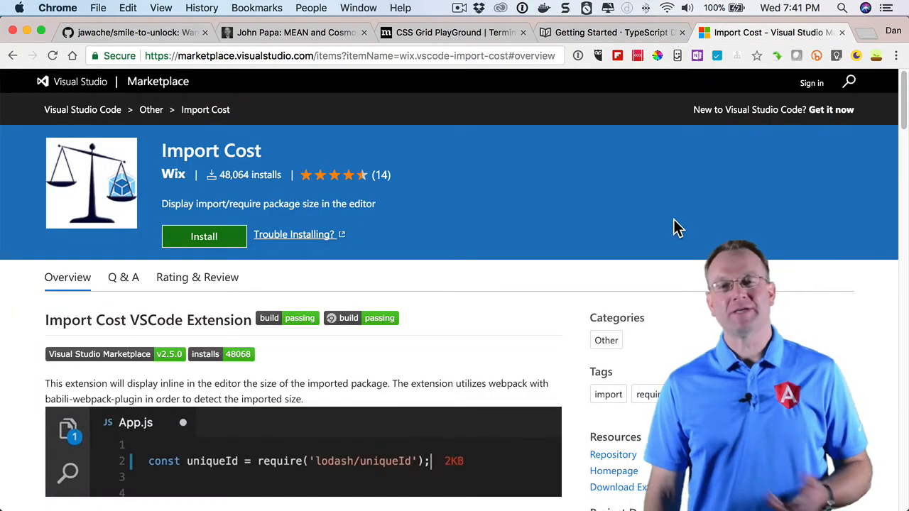
type("//bett")
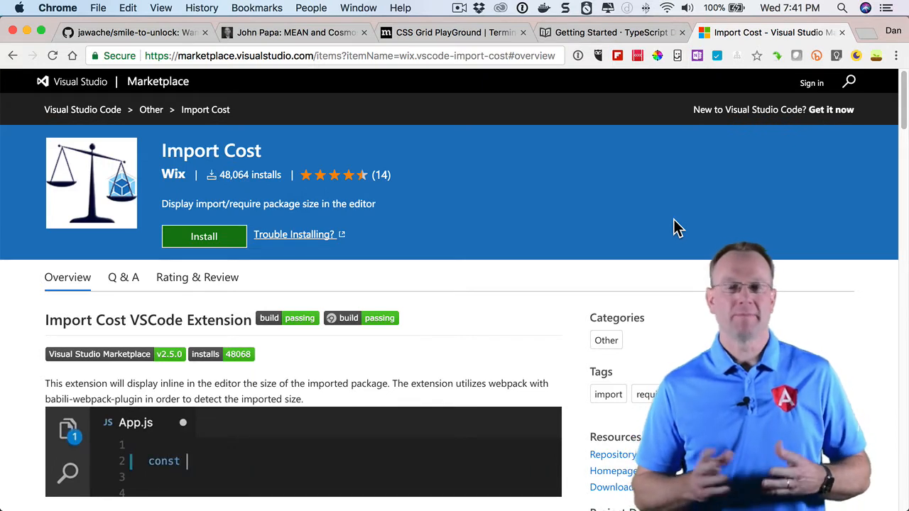
type("{unique}")
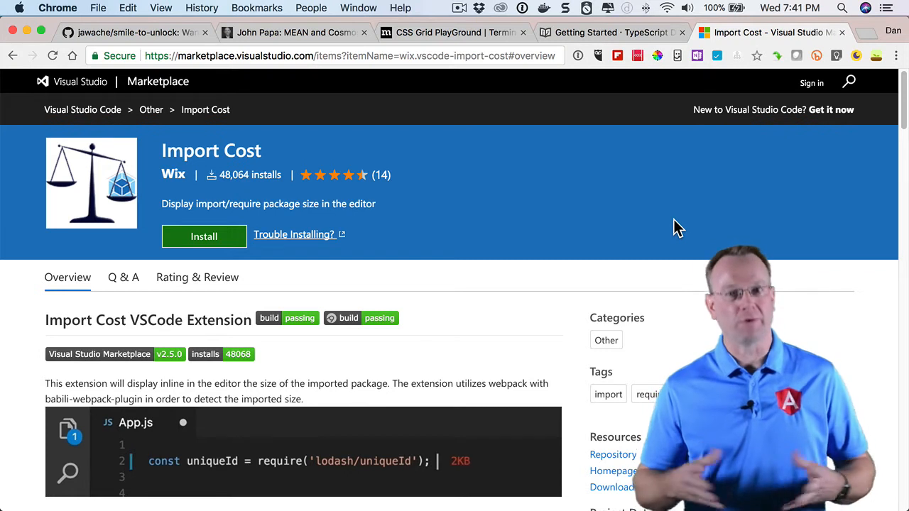
type("//bette")
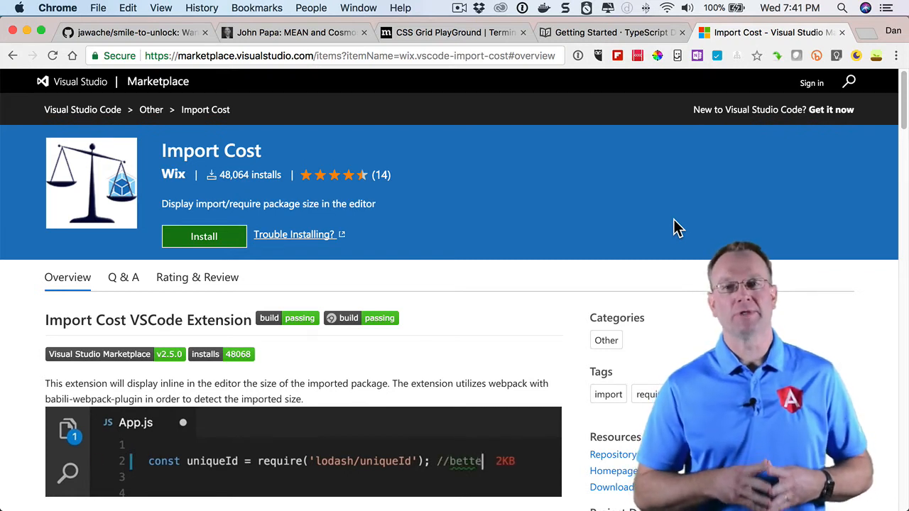